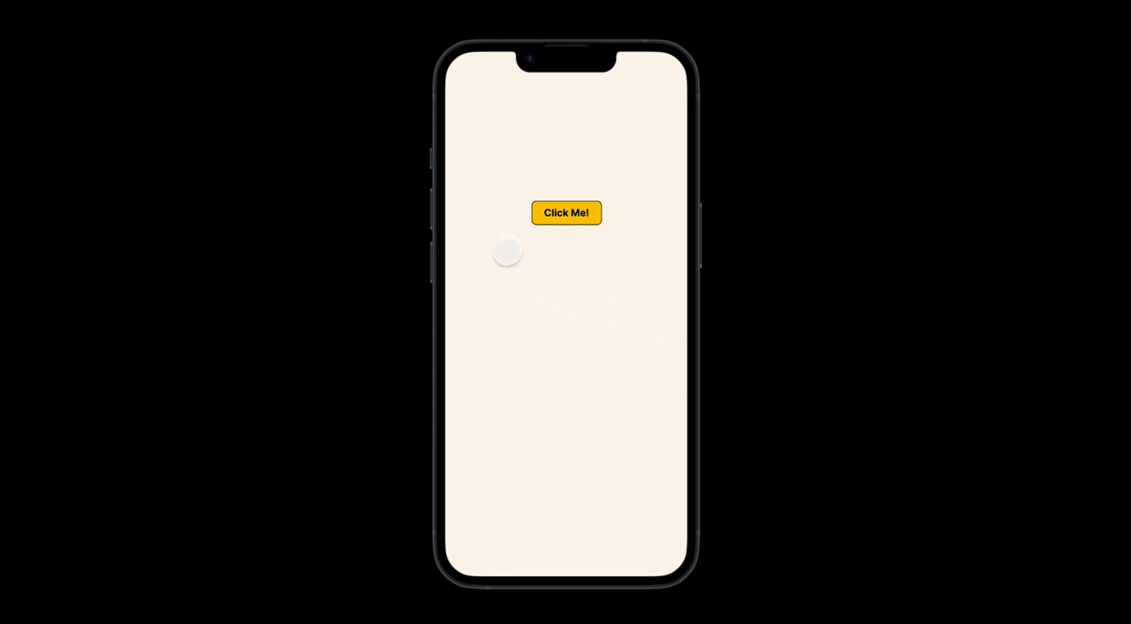
# Close the finished-button prototype preview to get back to the Discount Beer App canvas
pyautogui.click(565, 211)
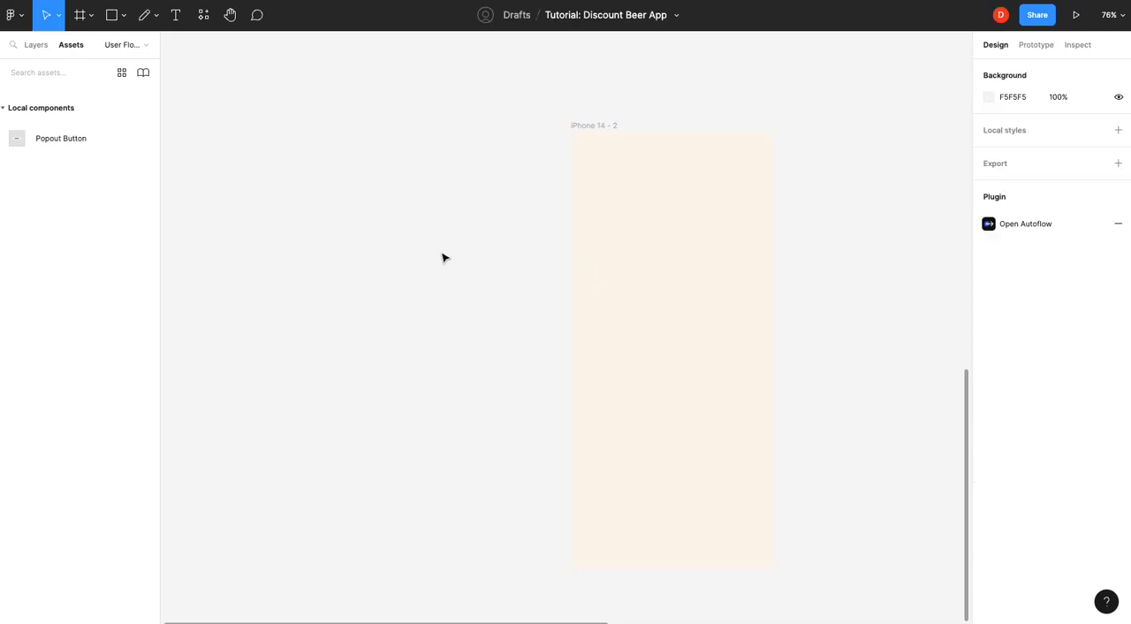
# Add a bold 'Button Text' label beside the iPhone frame, wrapped in auto layout
pyautogui.click(175, 15)
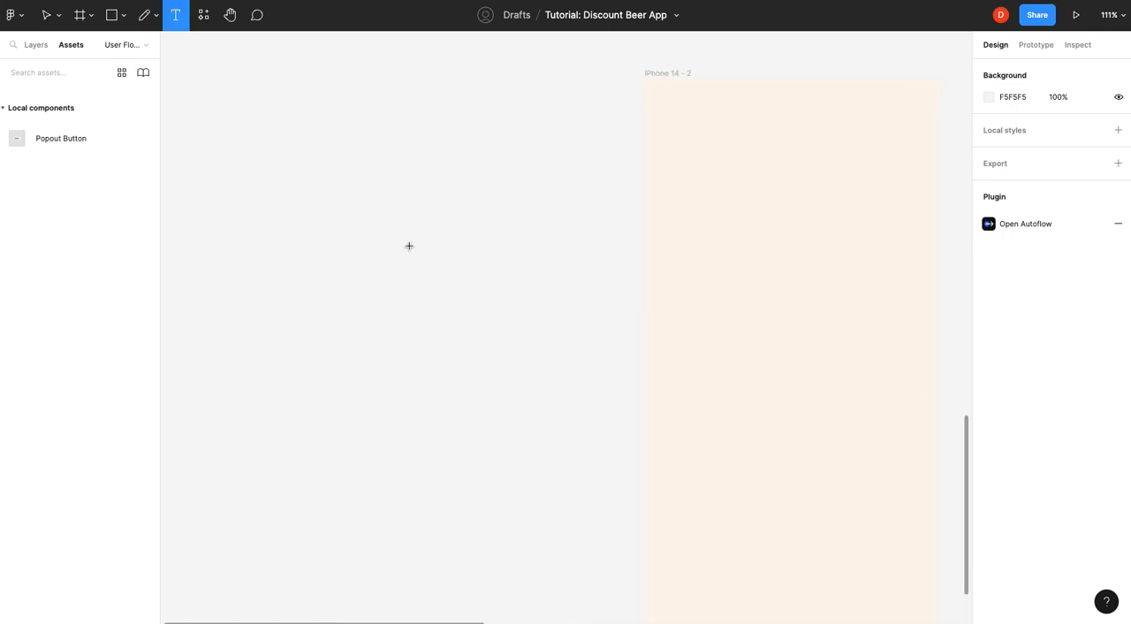
pyautogui.write('Butto')
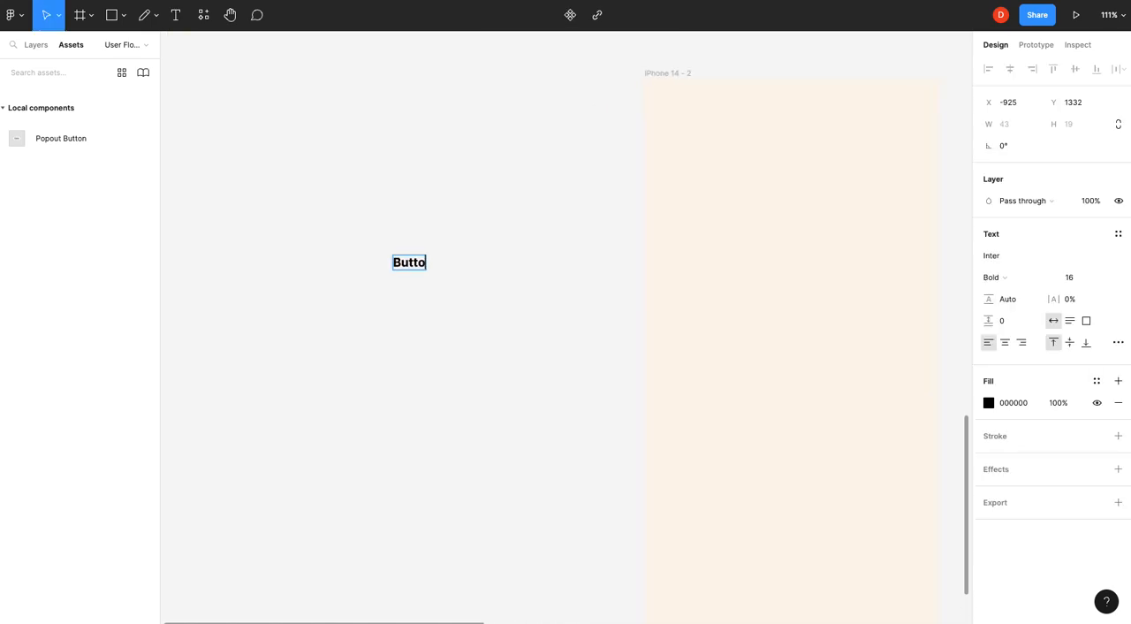
pyautogui.write('Button Text')
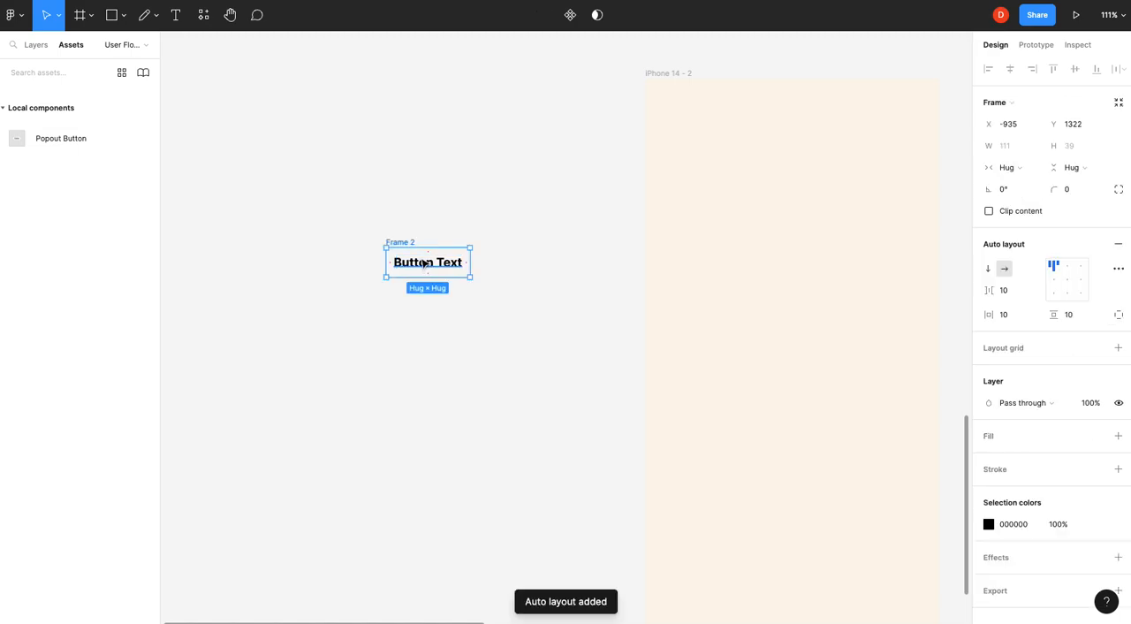
# Give the button frame an FCC608 fill, 6 px corner radius, black stroke and 20 px horizontal padding
pyautogui.click(1075, 188)
pyautogui.write('8')
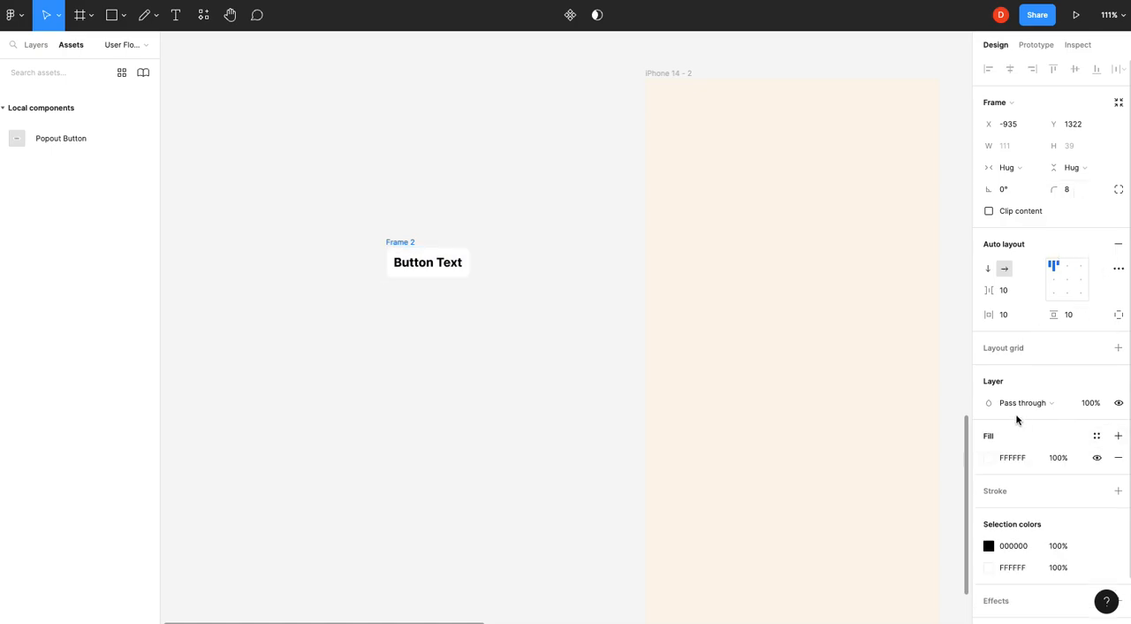
pyautogui.click(988, 457)
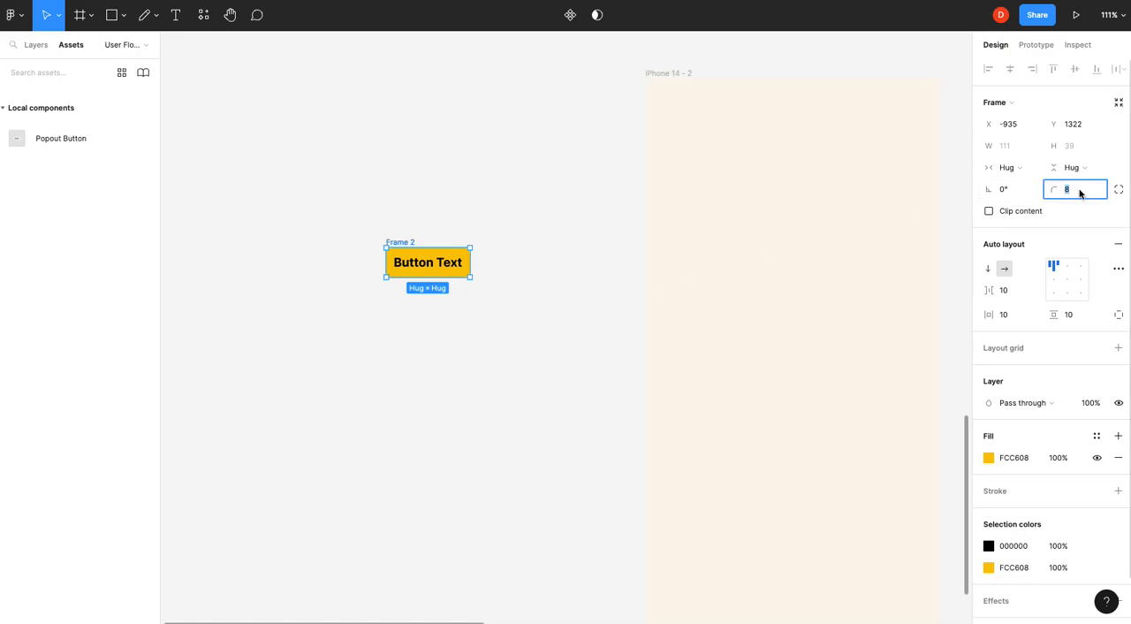
pyautogui.write('6')
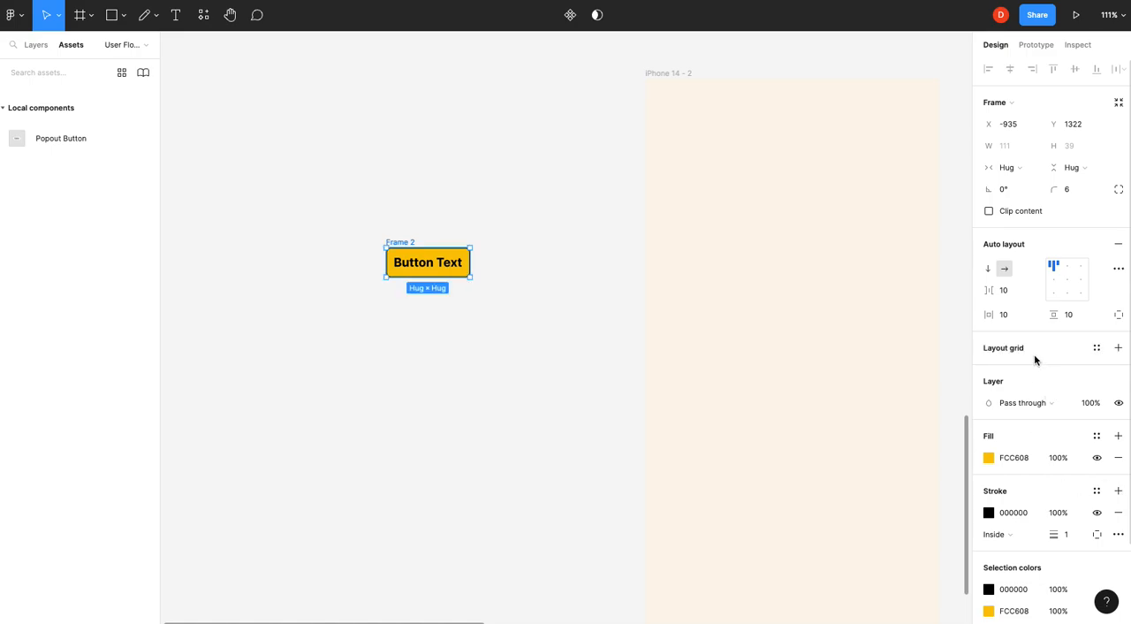
pyautogui.click(1003, 315)
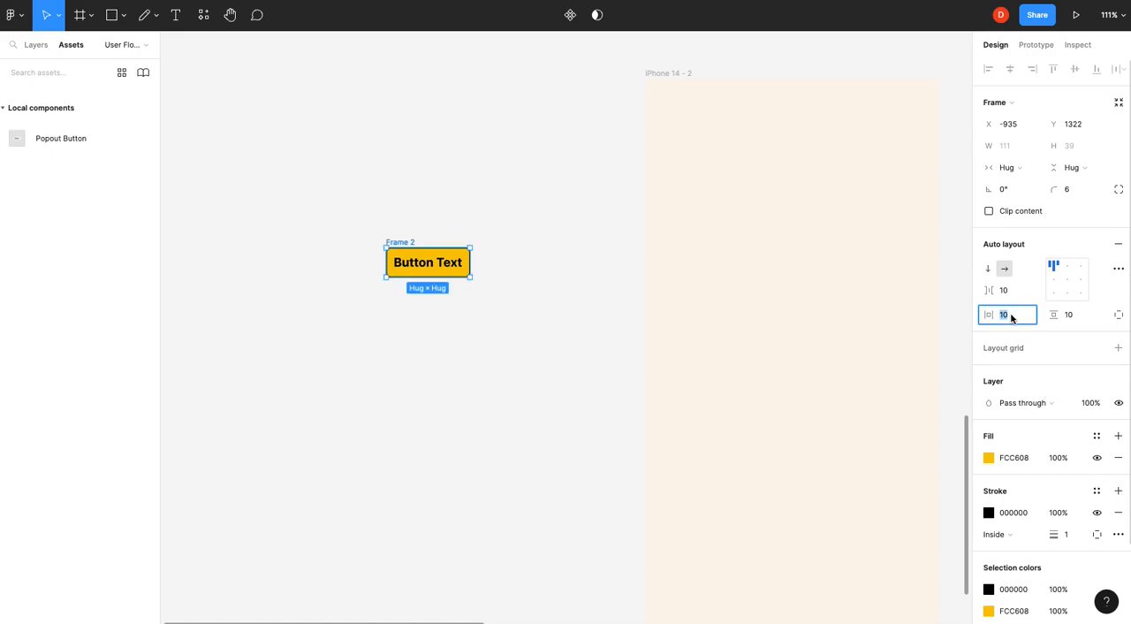
pyautogui.write('20')
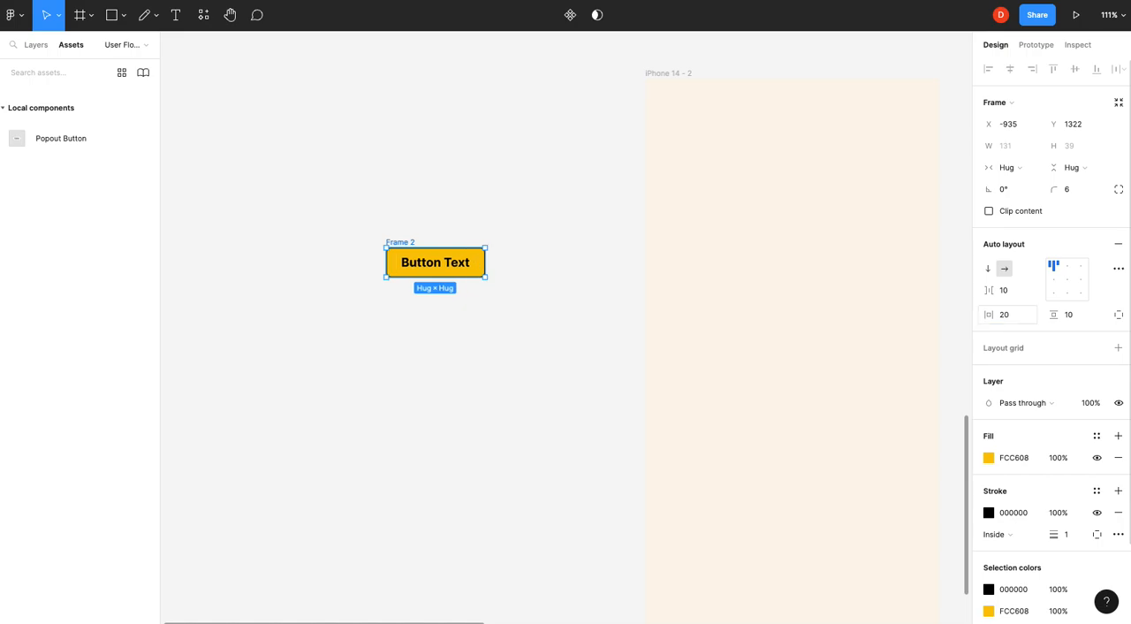
pyautogui.click(480, 310)
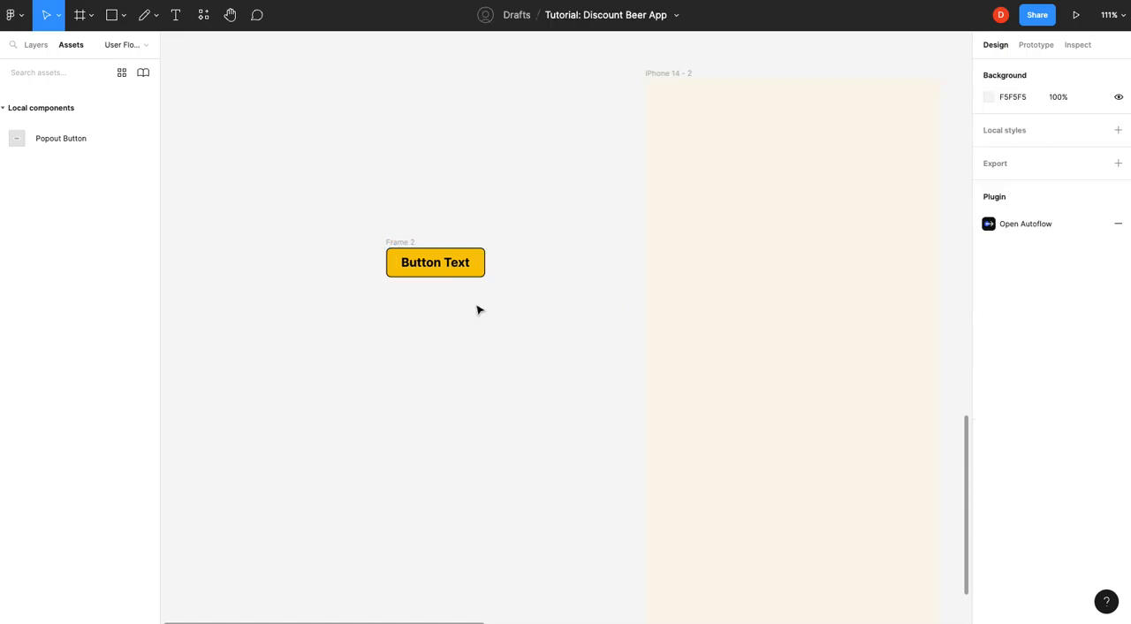
pyautogui.click(435, 262)
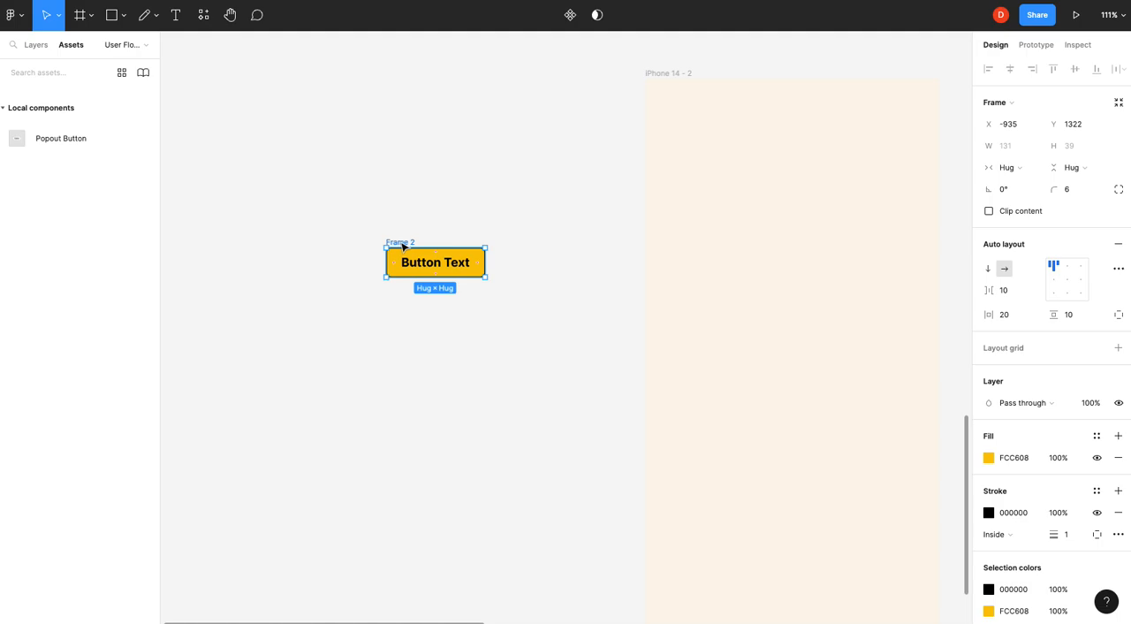
# Name the frames Button and Shadow, and give Button a 100% black drop shadow
pyautogui.doubleClick(400, 241)
pyautogui.write('Button')
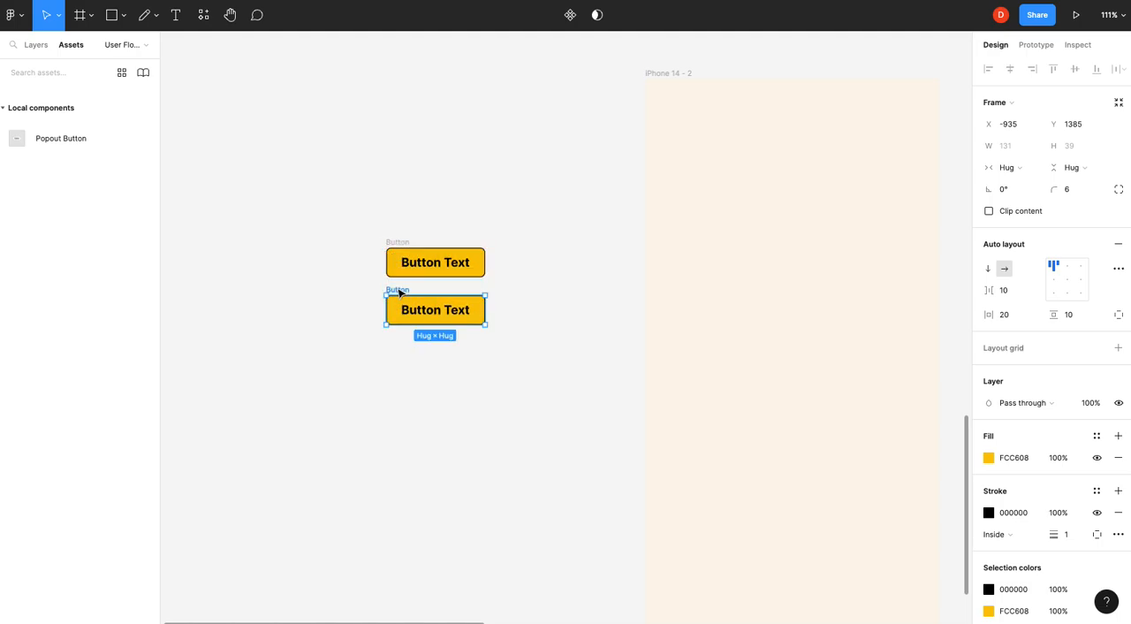
pyautogui.write('Shadow')
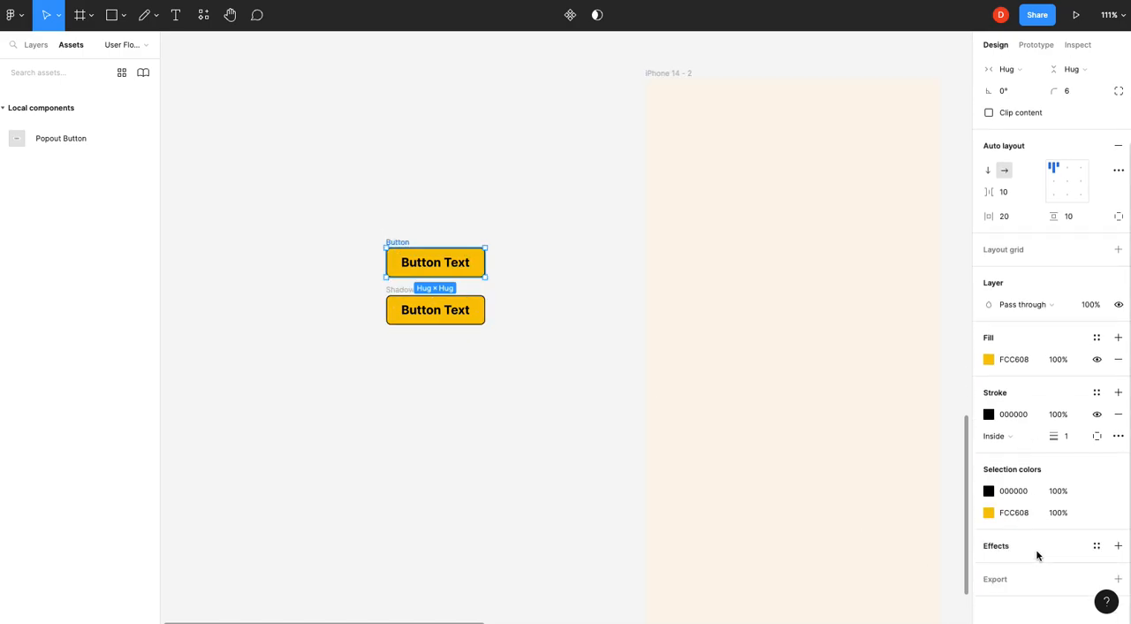
pyautogui.click(1118, 545)
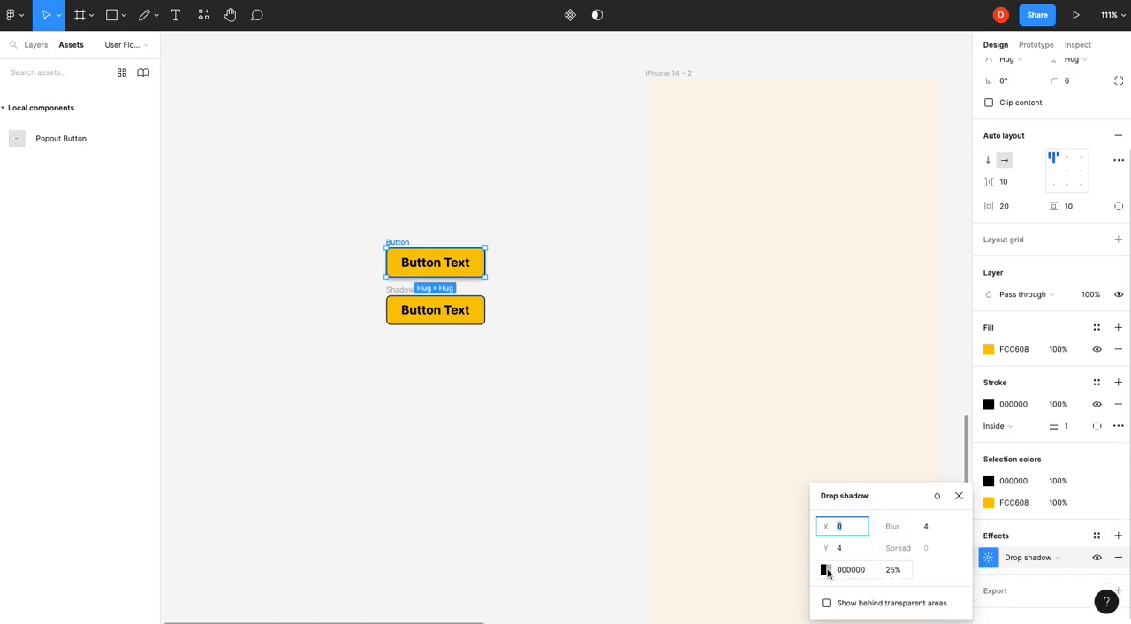
pyautogui.click(825, 569)
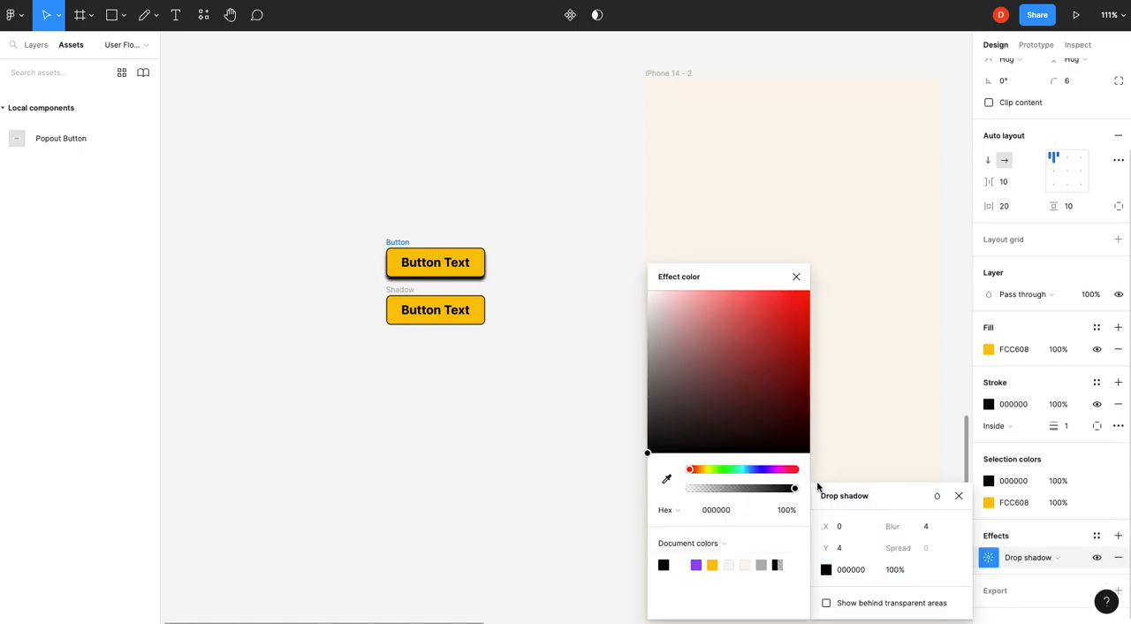
pyautogui.click(910, 526)
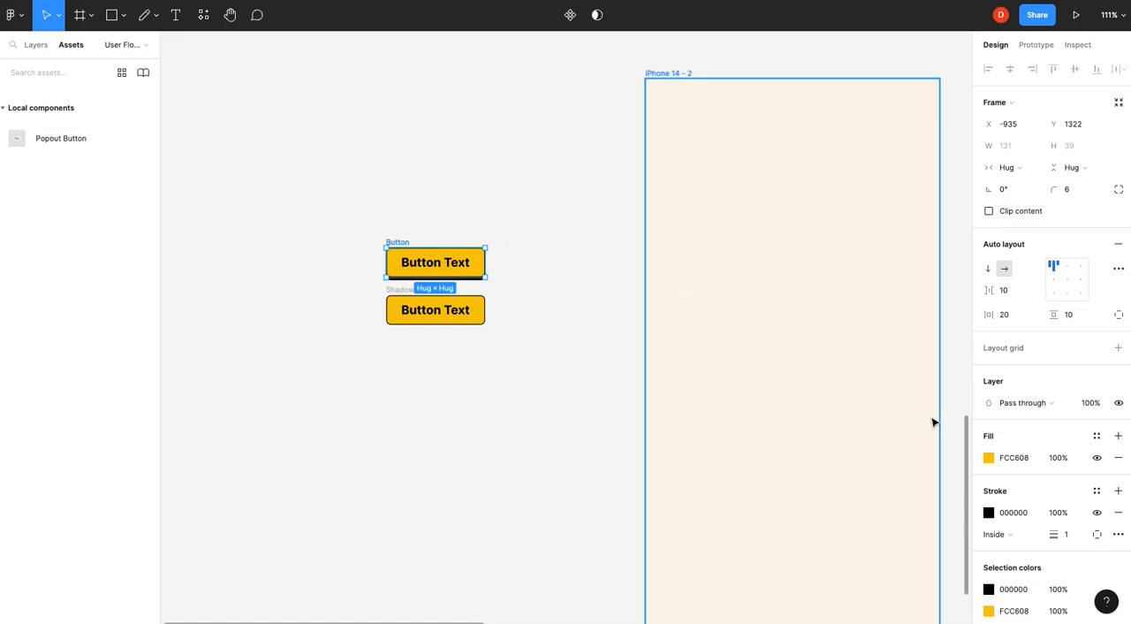
pyautogui.scroll(-3)
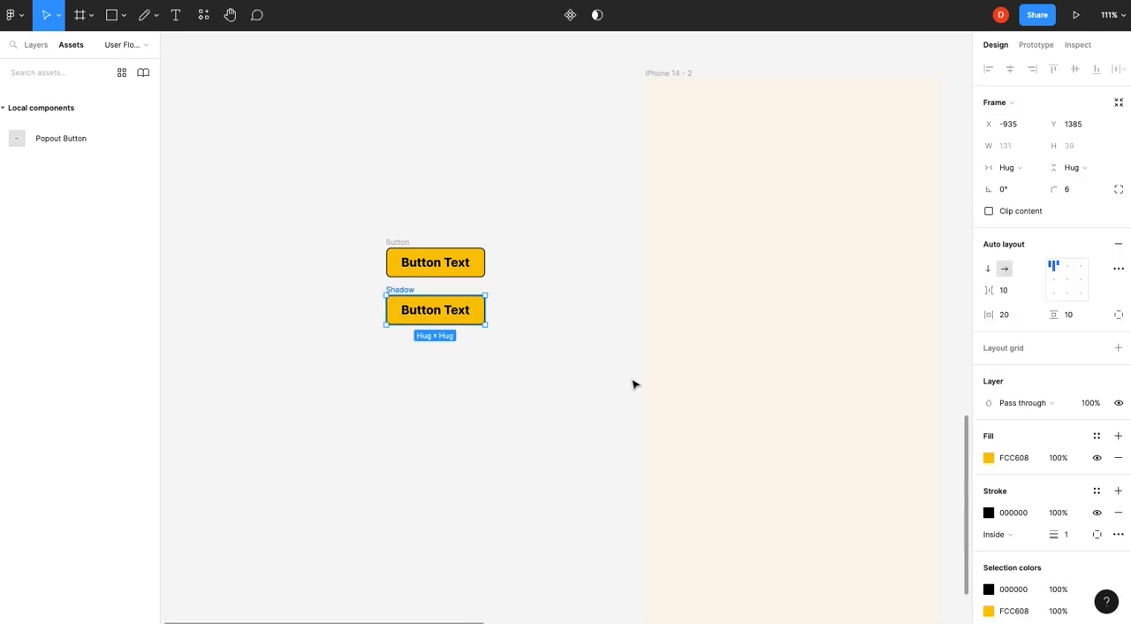
# Change the Shadow copy's selection colour from FCC608 to 000000
pyautogui.scroll(-3)
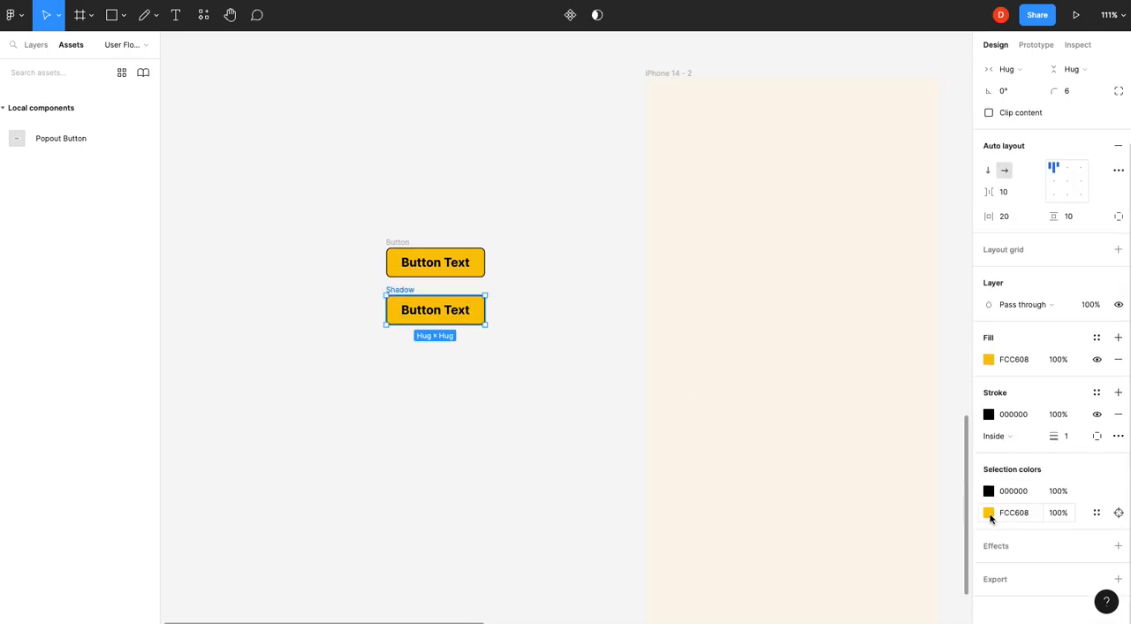
pyautogui.click(988, 513)
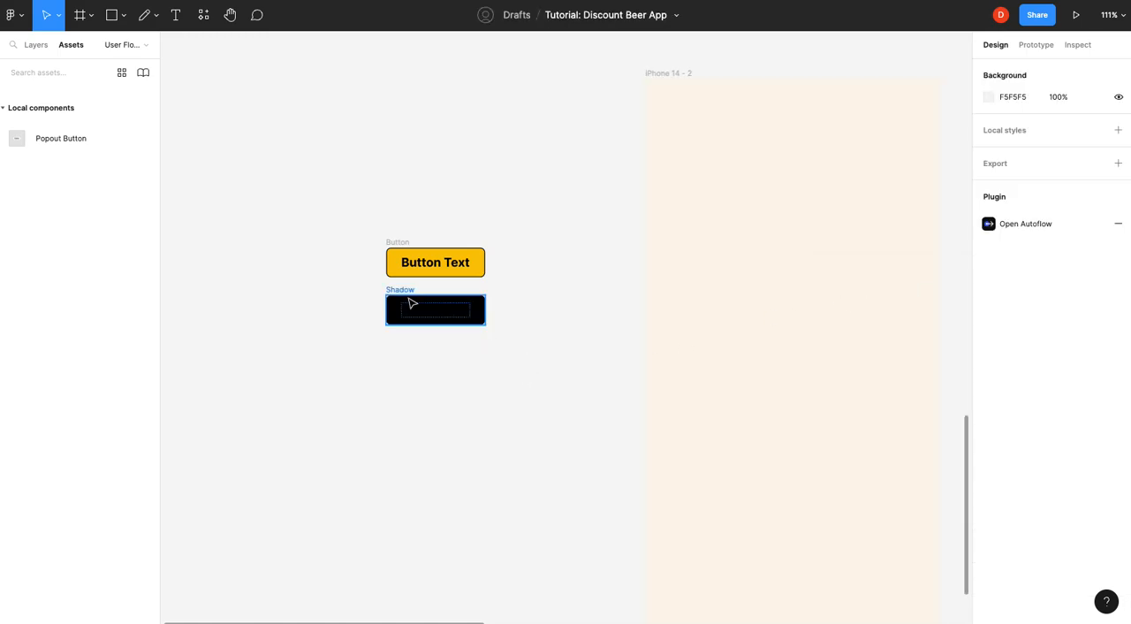
pyautogui.click(434, 309)
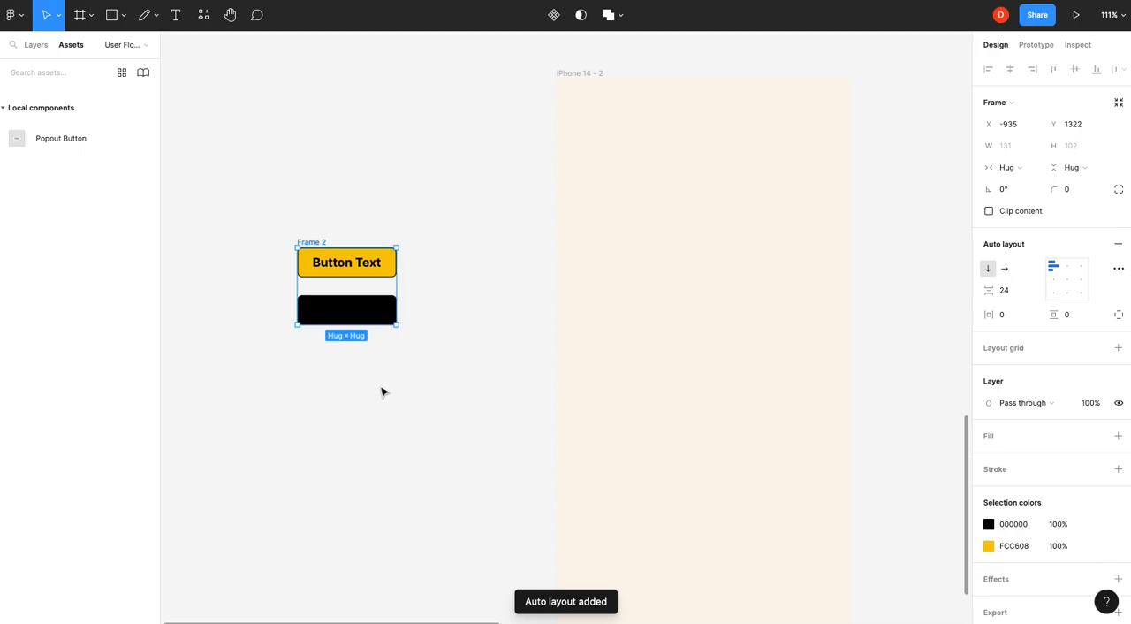
# Set a zero gap, then make the yellow Button absolutely positioned over the Shadow
pyautogui.click(1008, 290)
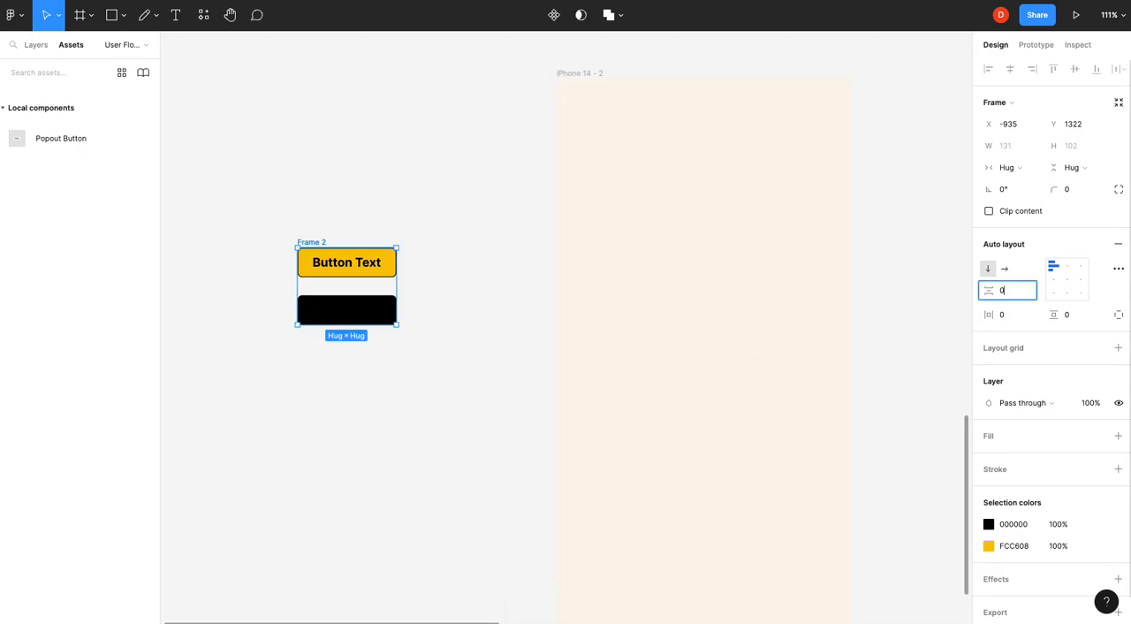
pyautogui.click(374, 372)
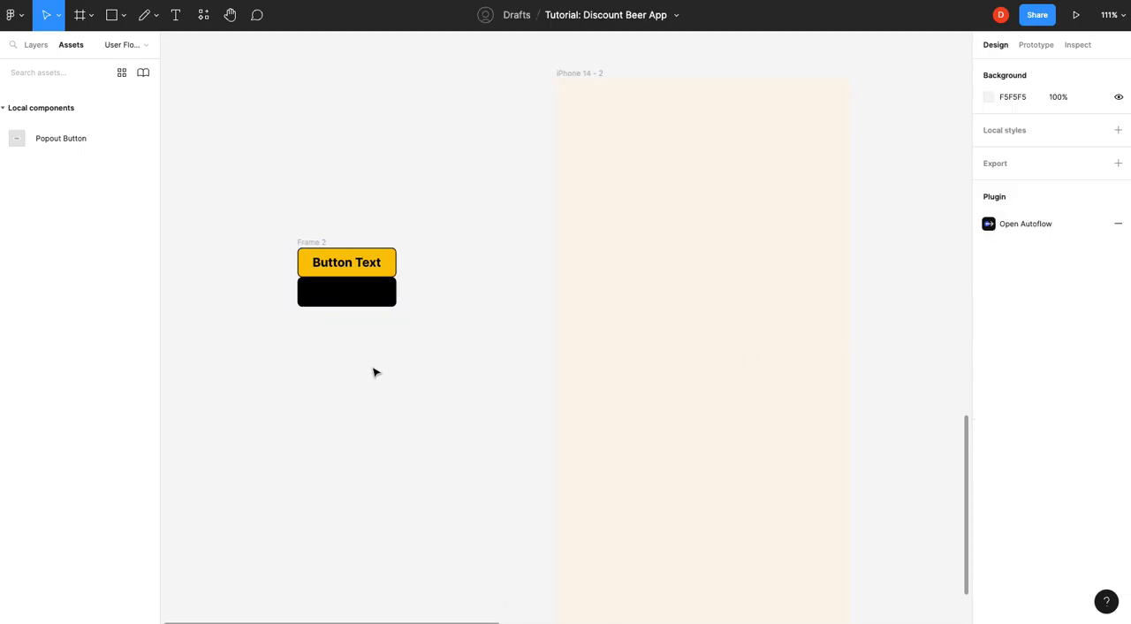
pyautogui.click(346, 261)
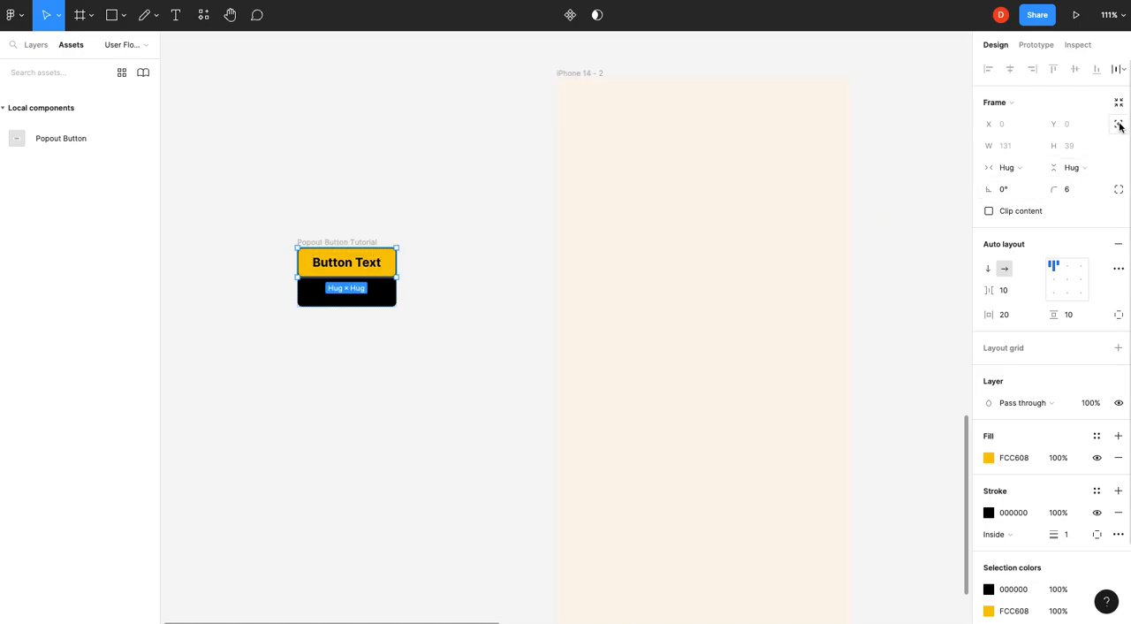
pyautogui.moveTo(1119, 124)
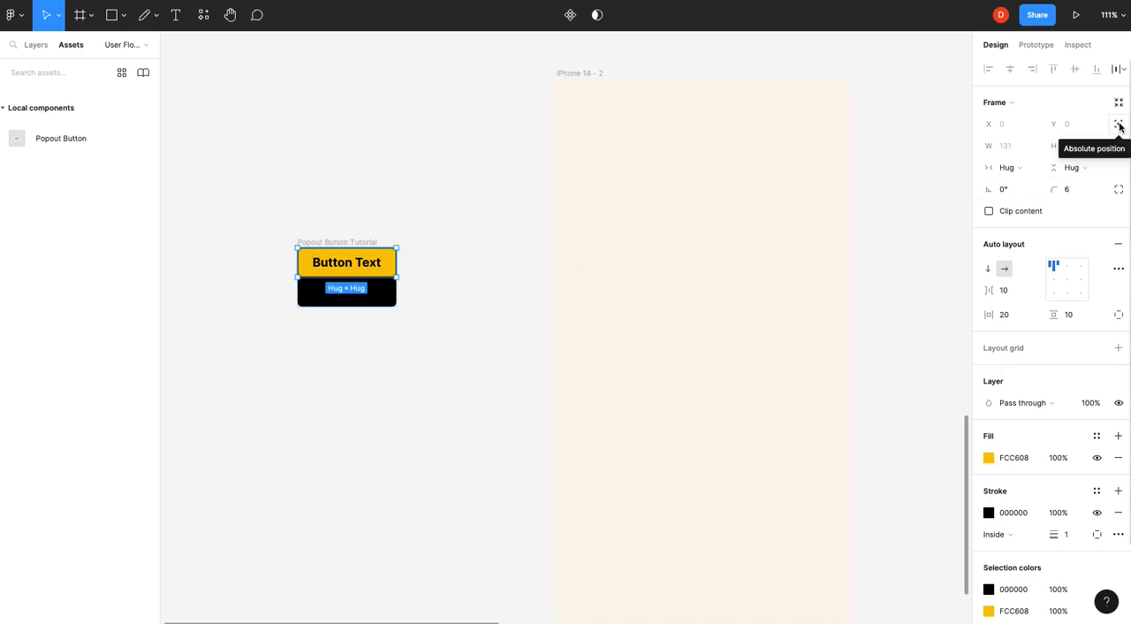
pyautogui.click(1118, 124)
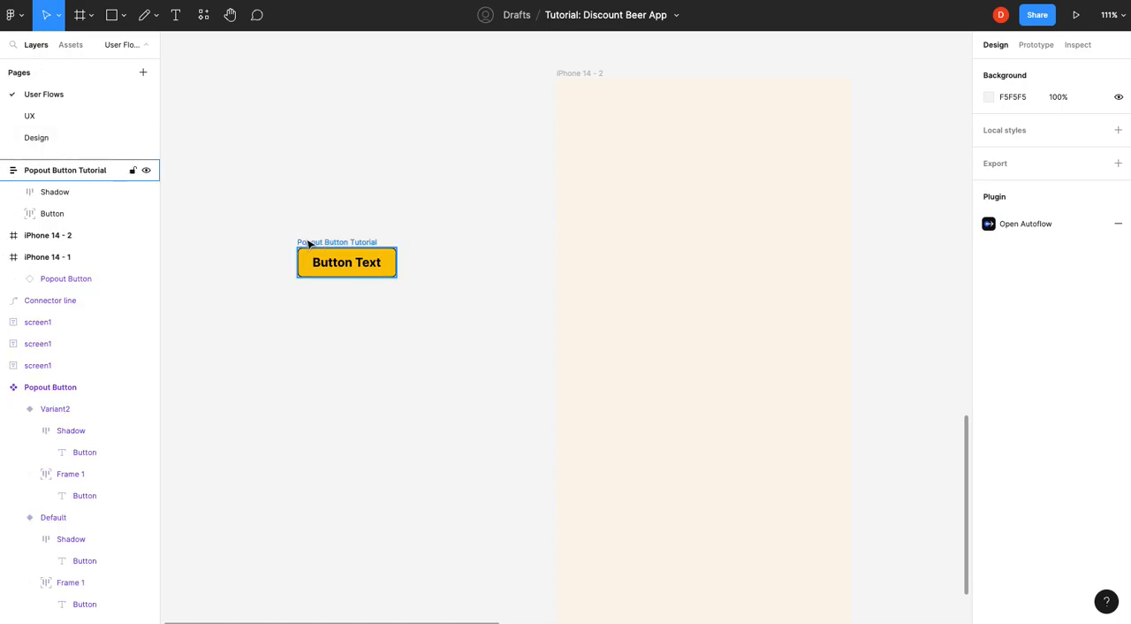
# Turn the Popout Button Tutorial frame into a component
pyautogui.click(55, 192)
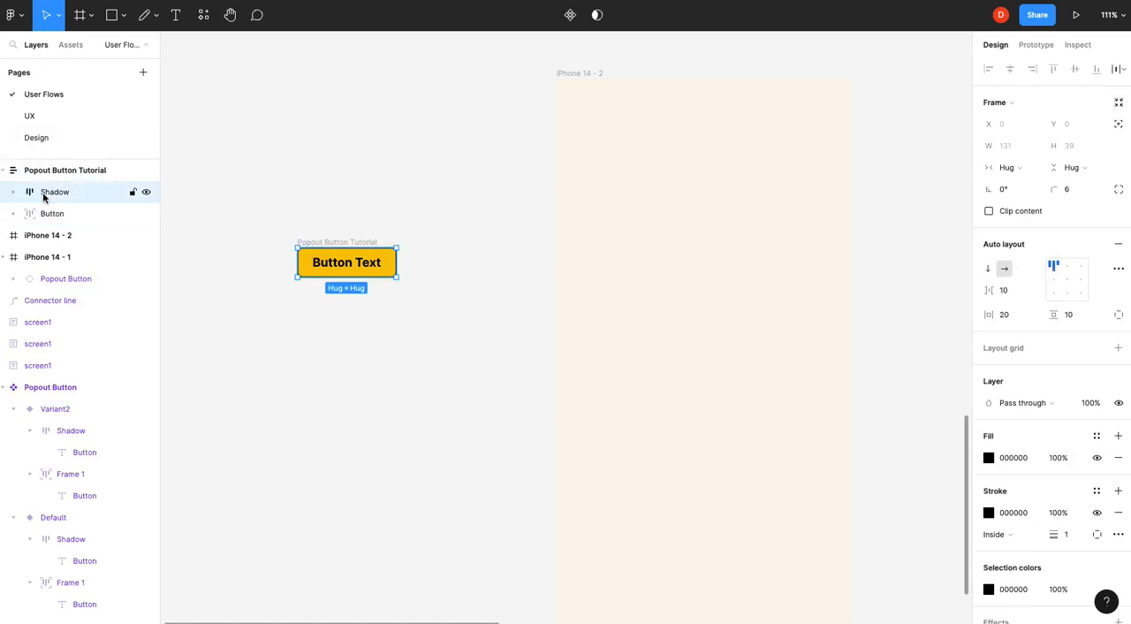
pyautogui.click(12, 192)
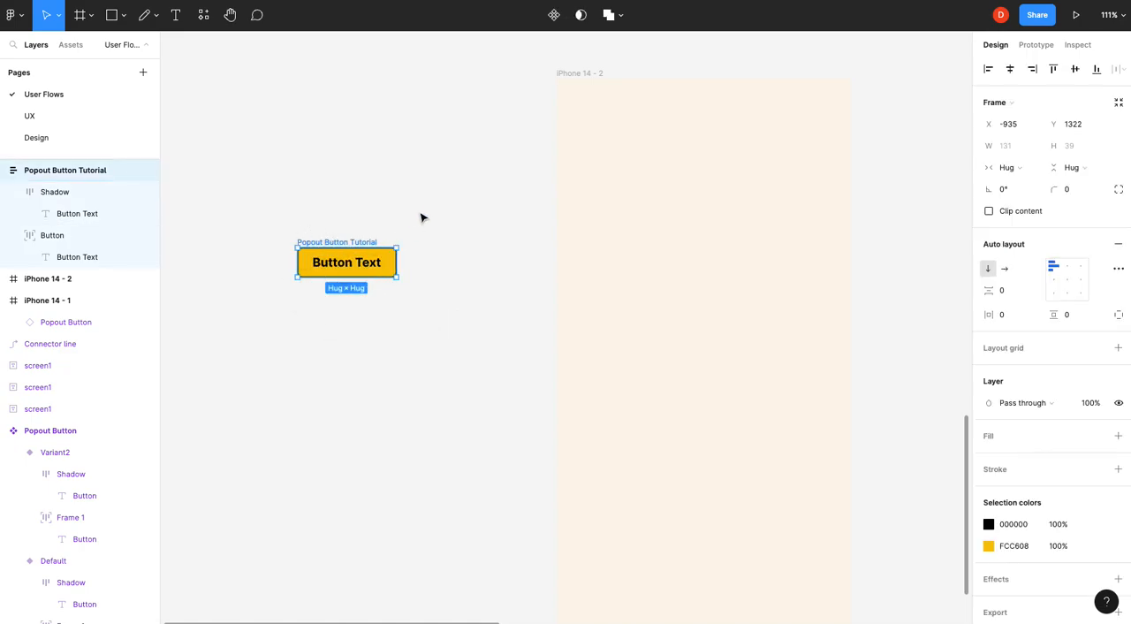
pyautogui.click(554, 15)
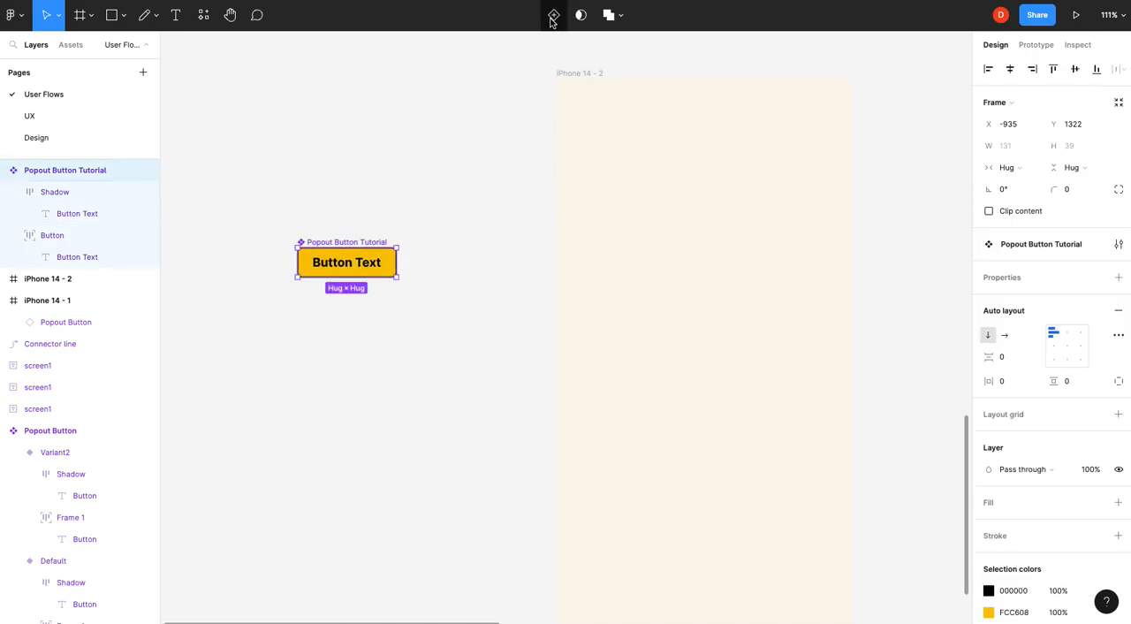
# Link both Button Text layers to one shared Text component property
pyautogui.click(77, 213)
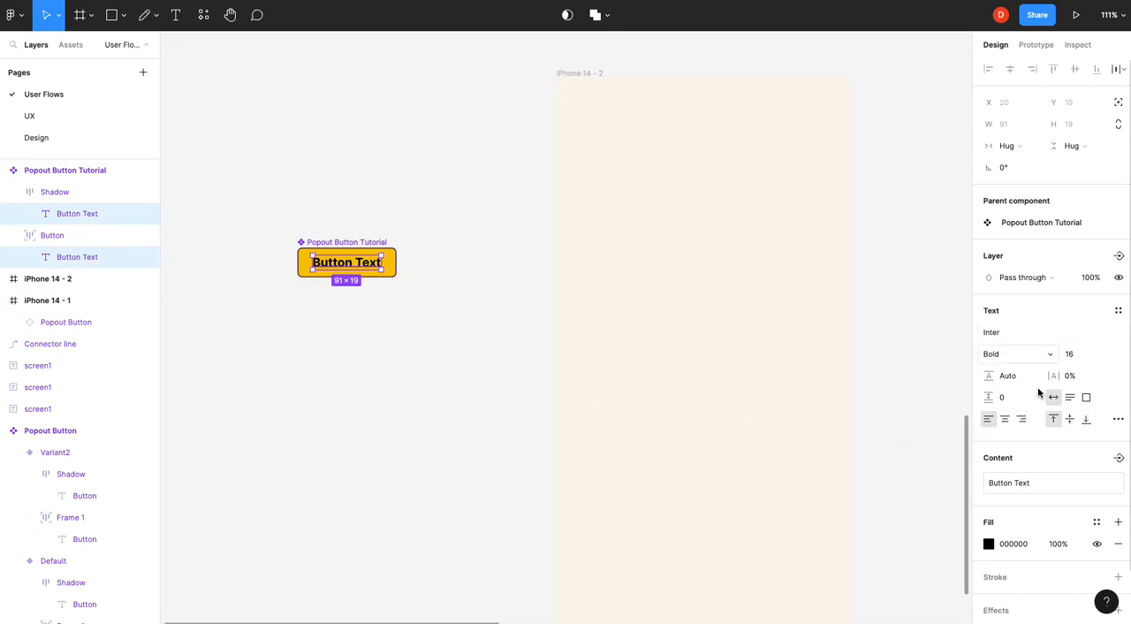
pyautogui.click(1118, 457)
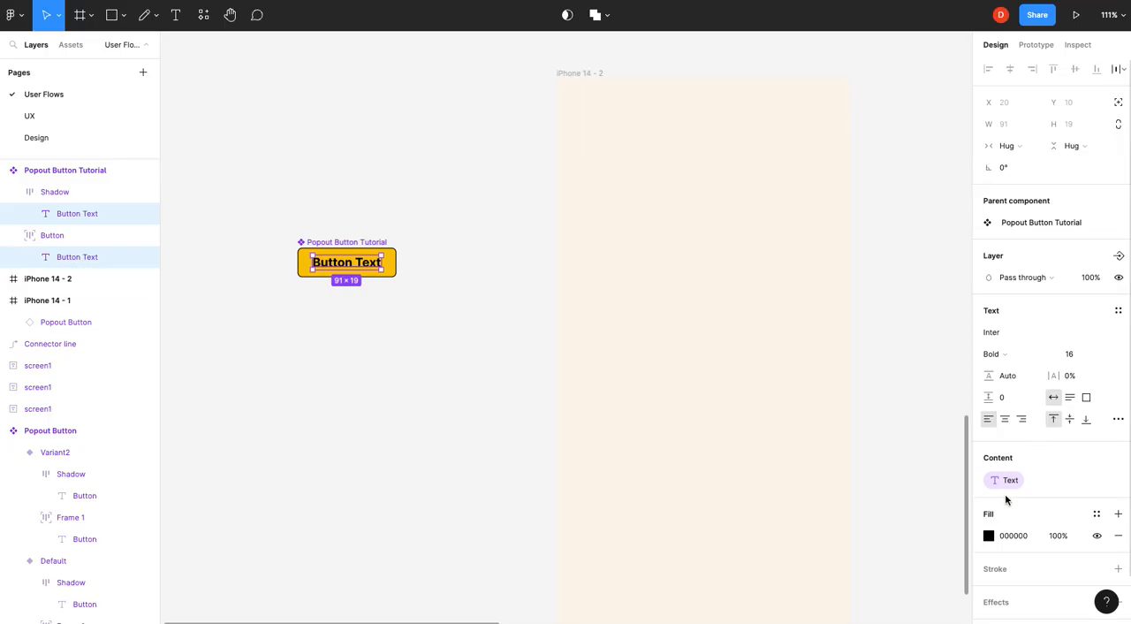
pyautogui.click(354, 326)
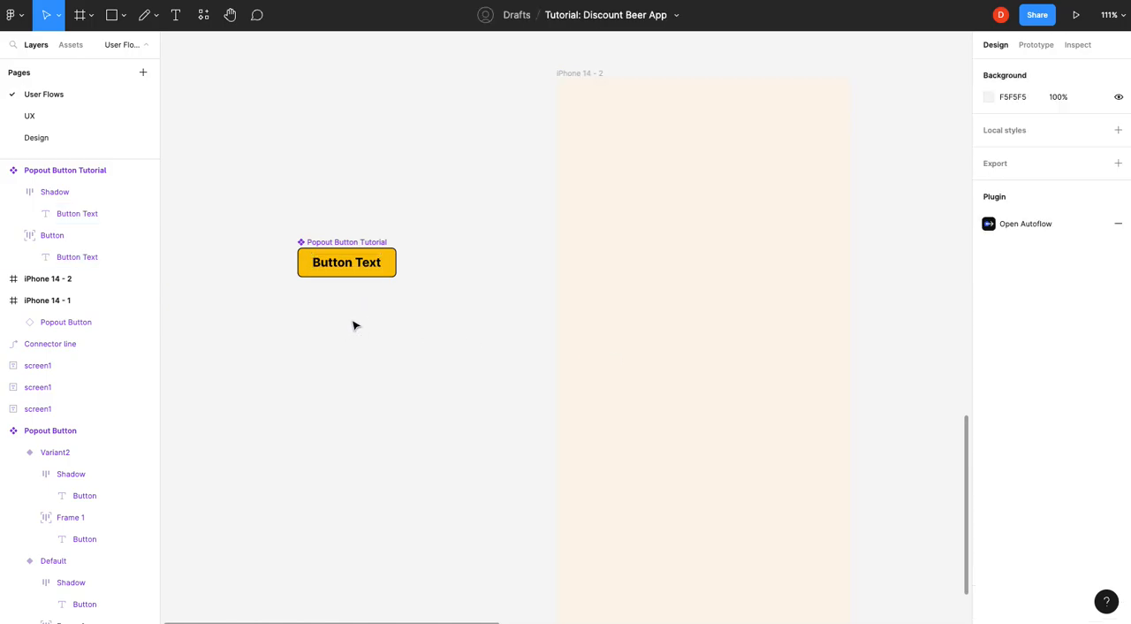
pyautogui.click(346, 261)
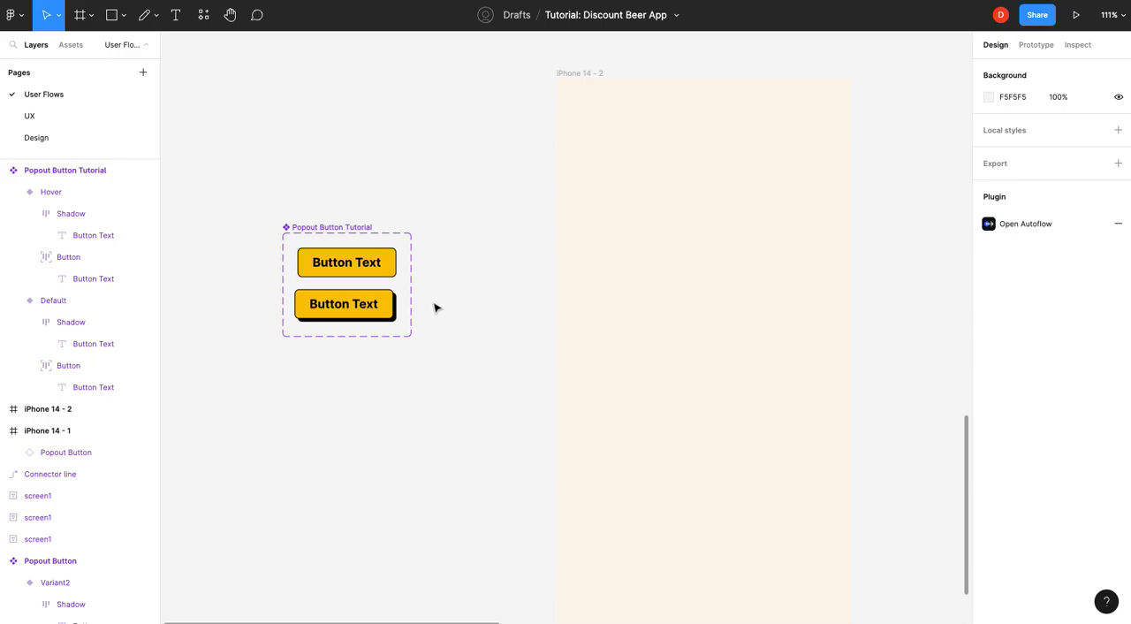
# Add a While hovering interaction changing Default to Hover with smart animate, ease out
pyautogui.click(1035, 45)
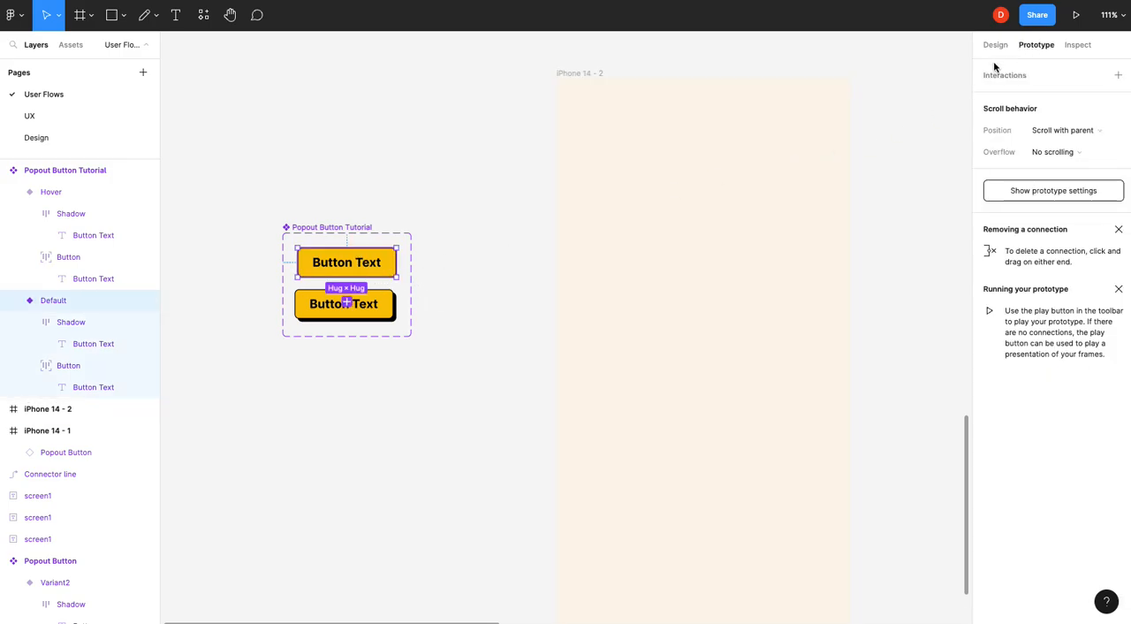
pyautogui.click(347, 282)
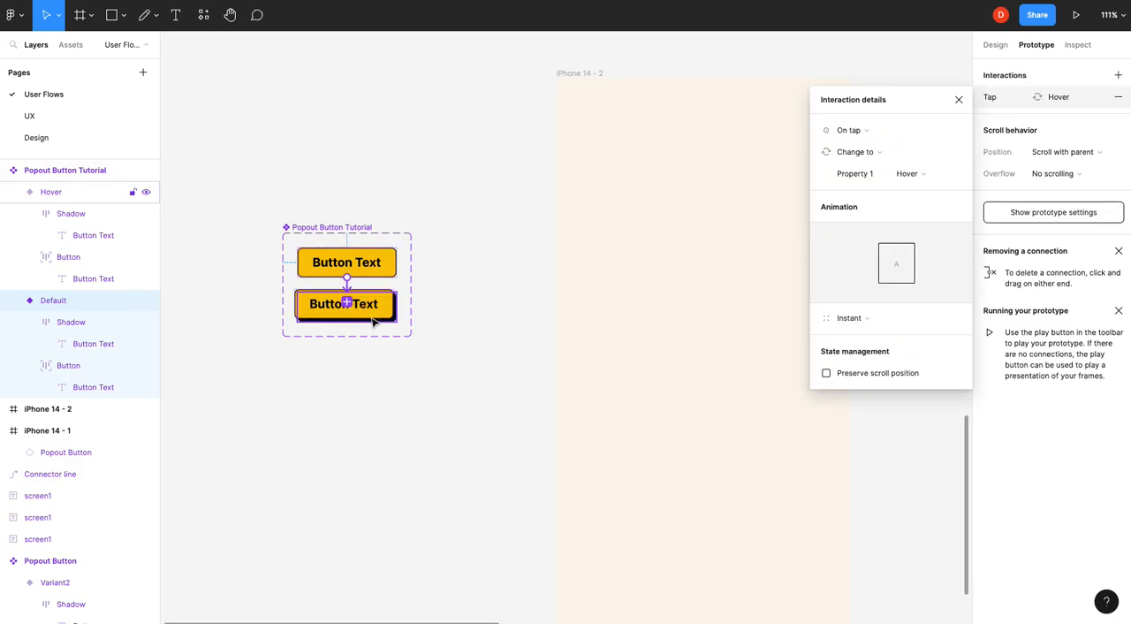
pyautogui.click(848, 129)
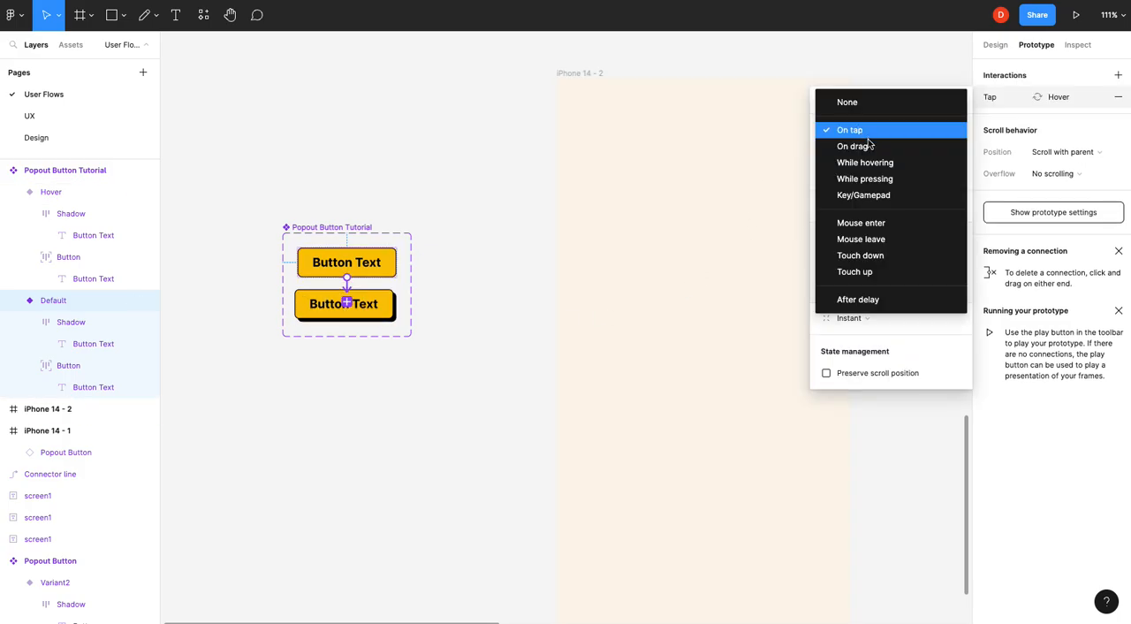
pyautogui.click(865, 162)
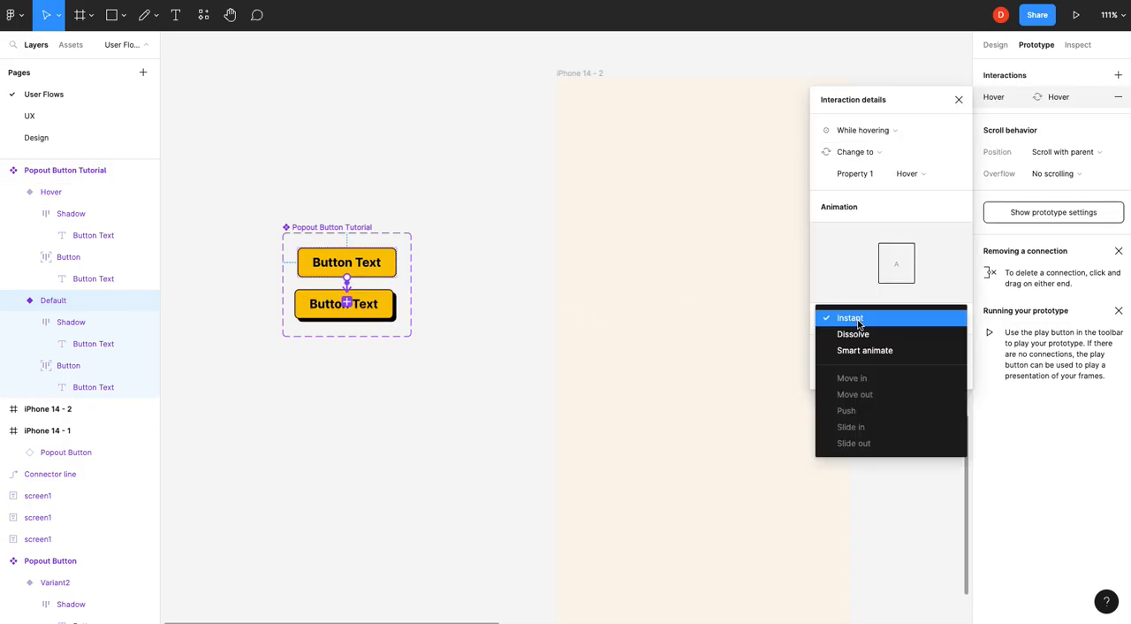
pyautogui.click(864, 350)
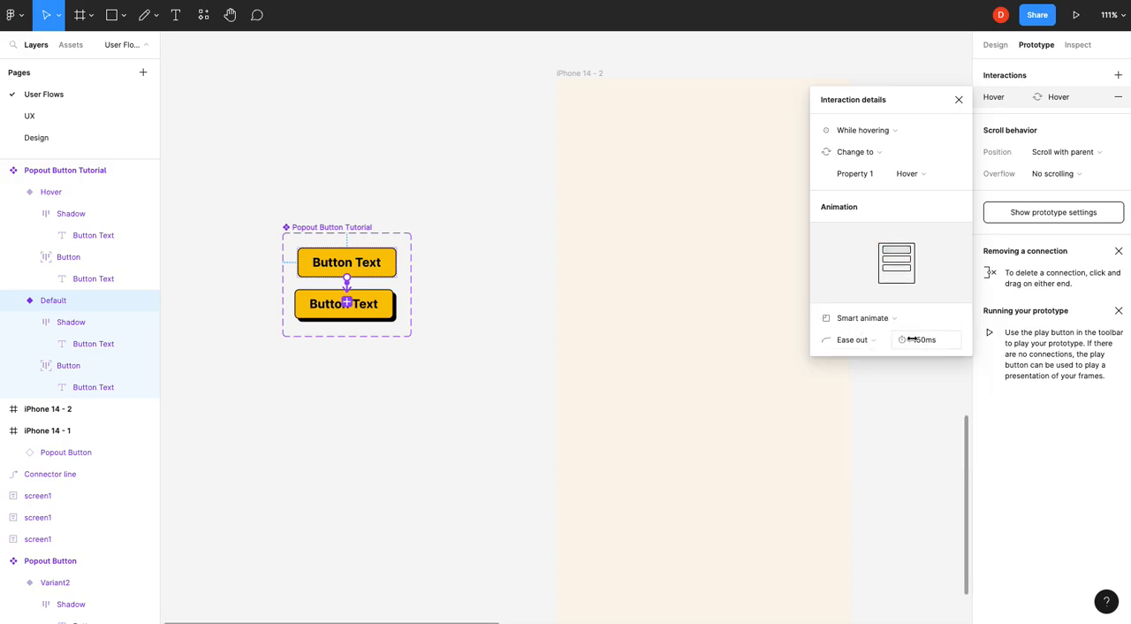
pyautogui.click(958, 99)
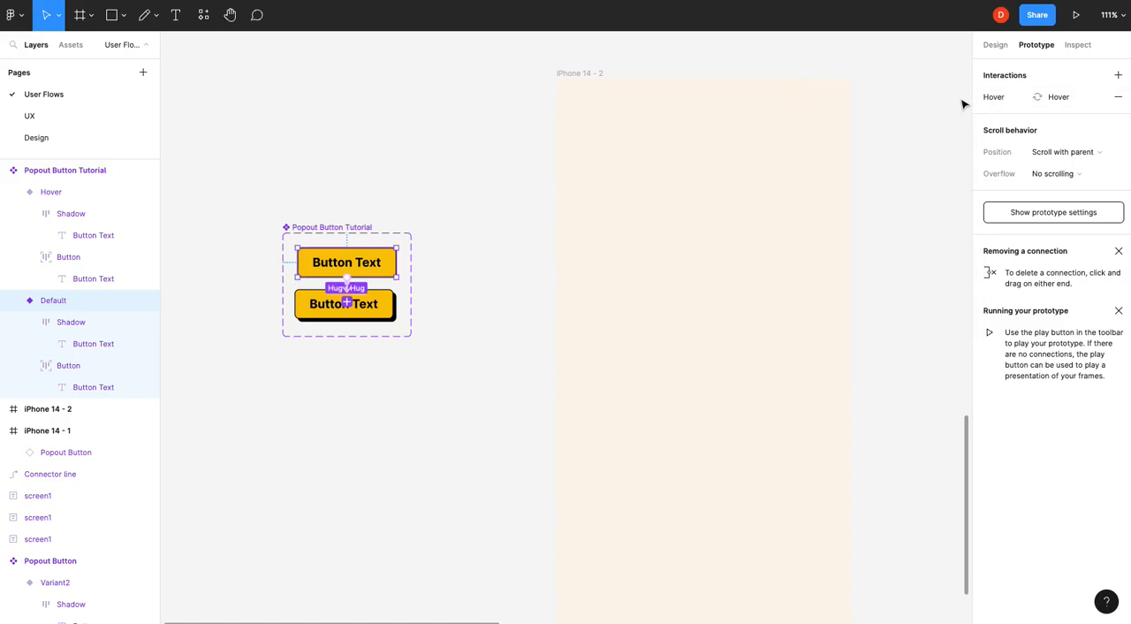
pyautogui.click(995, 45)
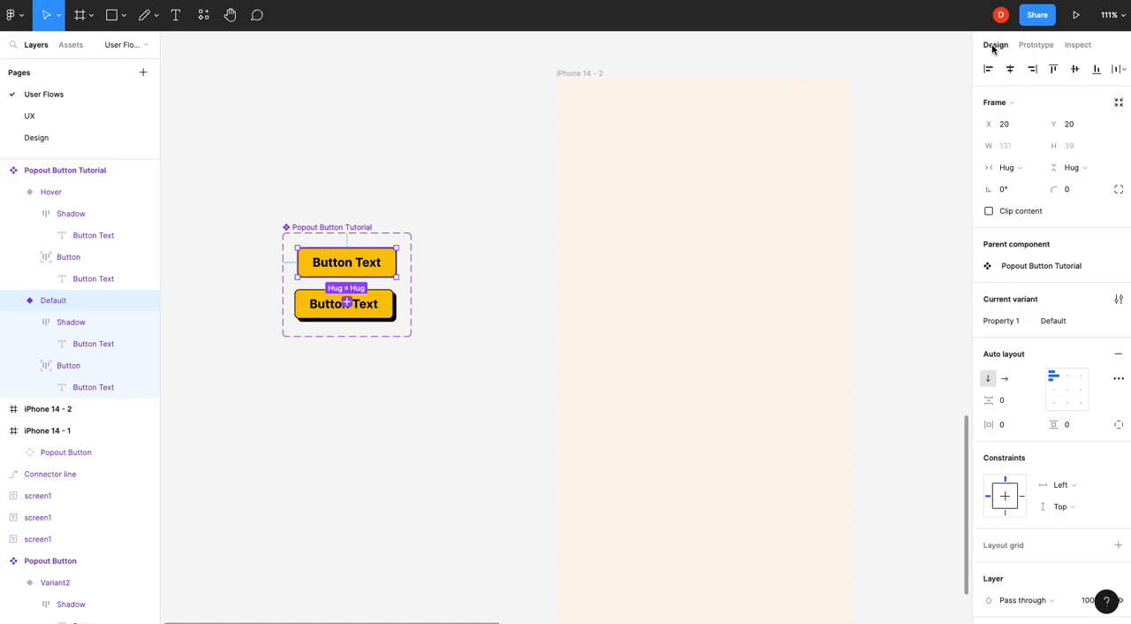
pyautogui.click(71, 46)
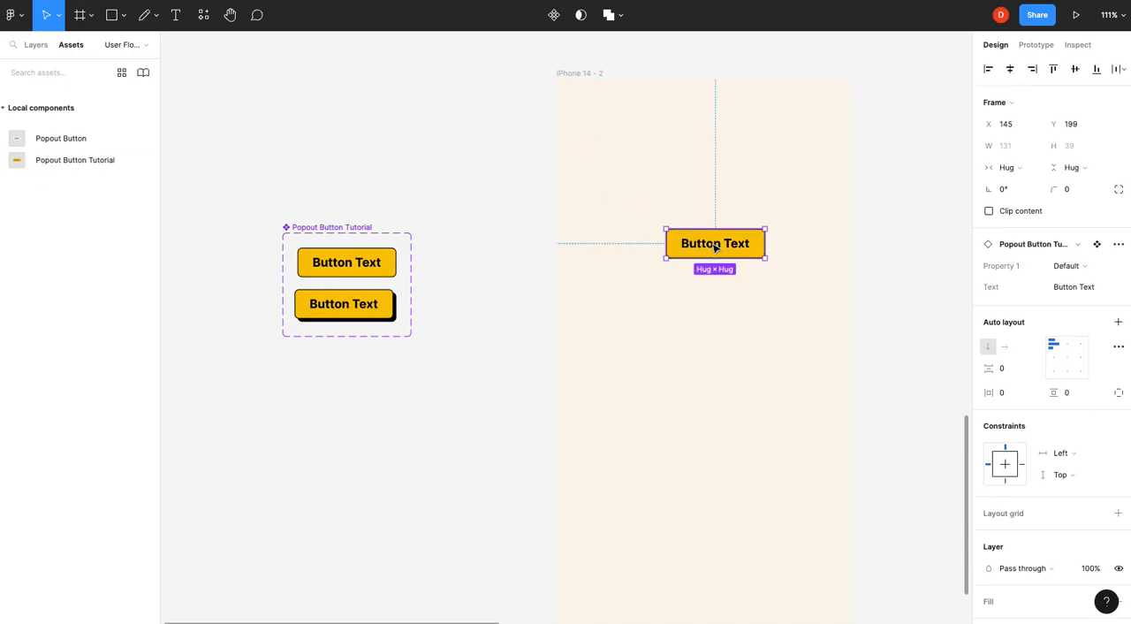
# Place a Popout Button Tutorial instance onto the iPhone 14 - 2 frame
pyautogui.click(580, 72)
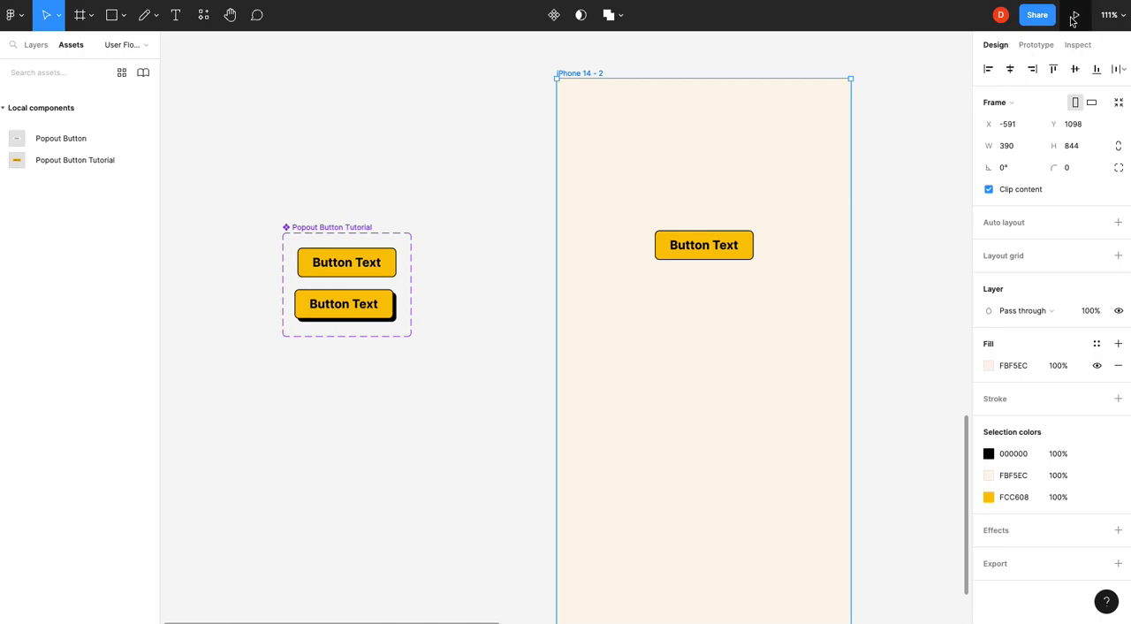
pyautogui.click(1075, 15)
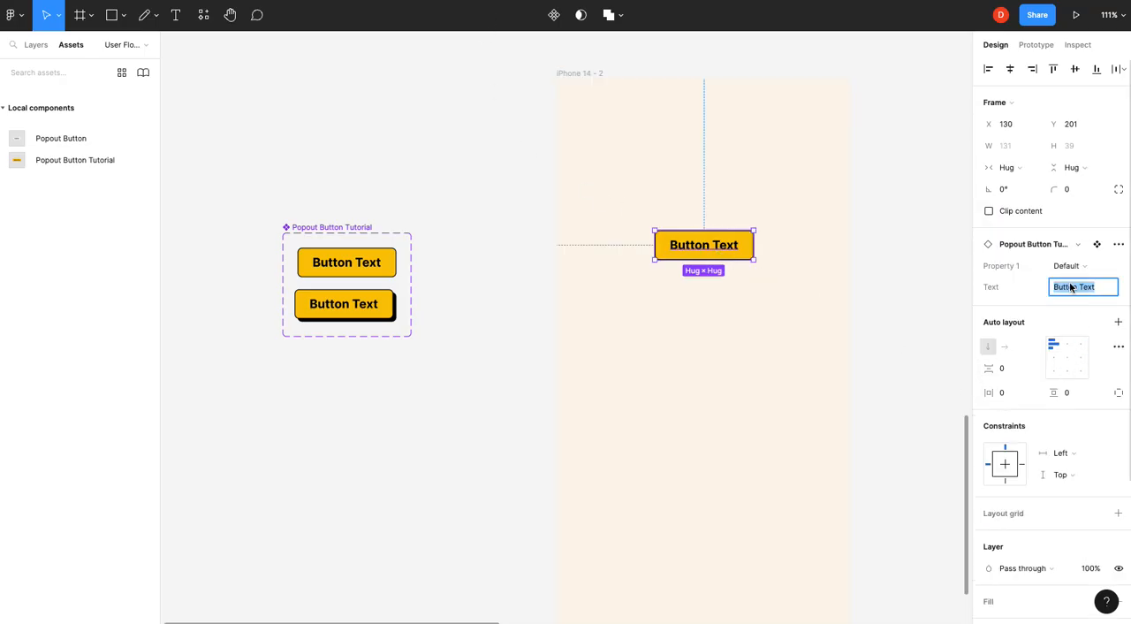
# Set the instance's Text property to 'long button text here'
pyautogui.write('long butto')
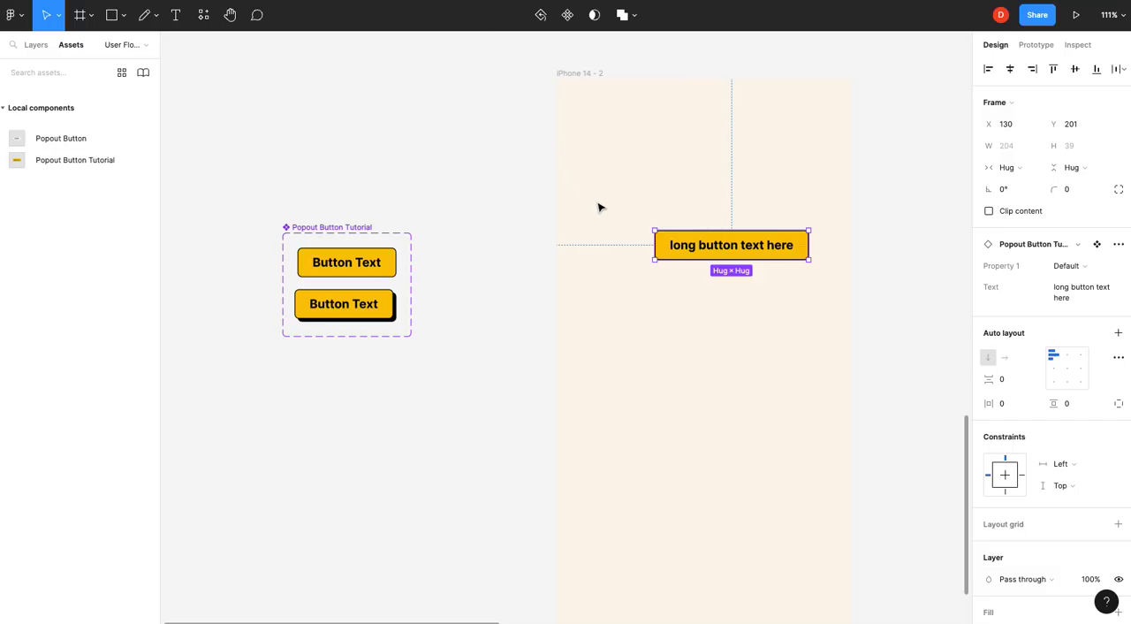
pyautogui.click(343, 304)
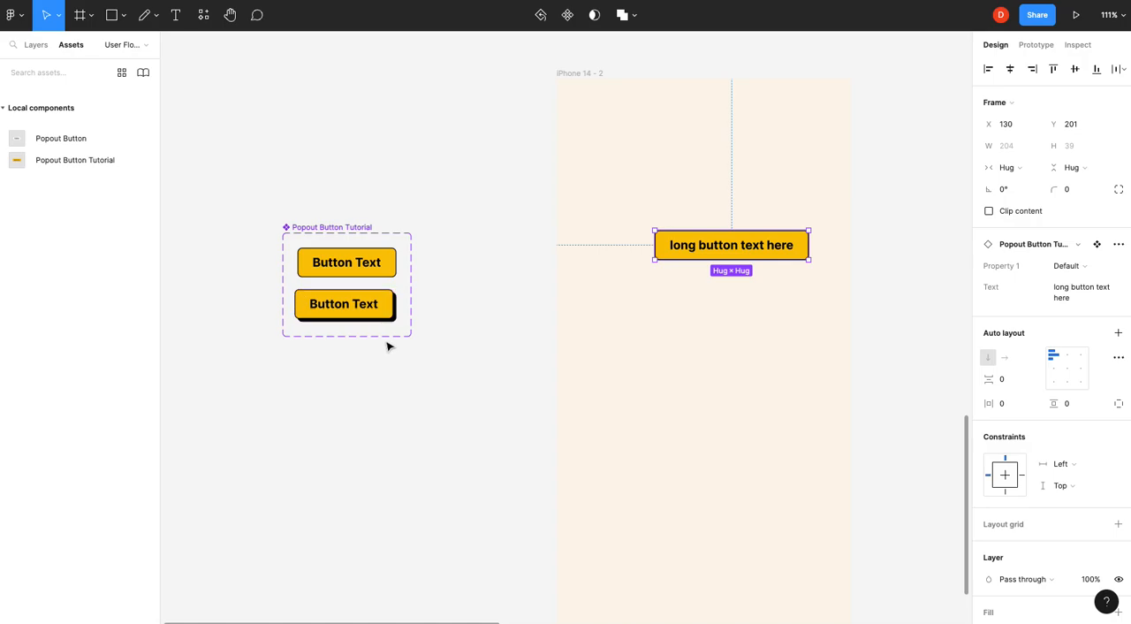
pyautogui.click(343, 304)
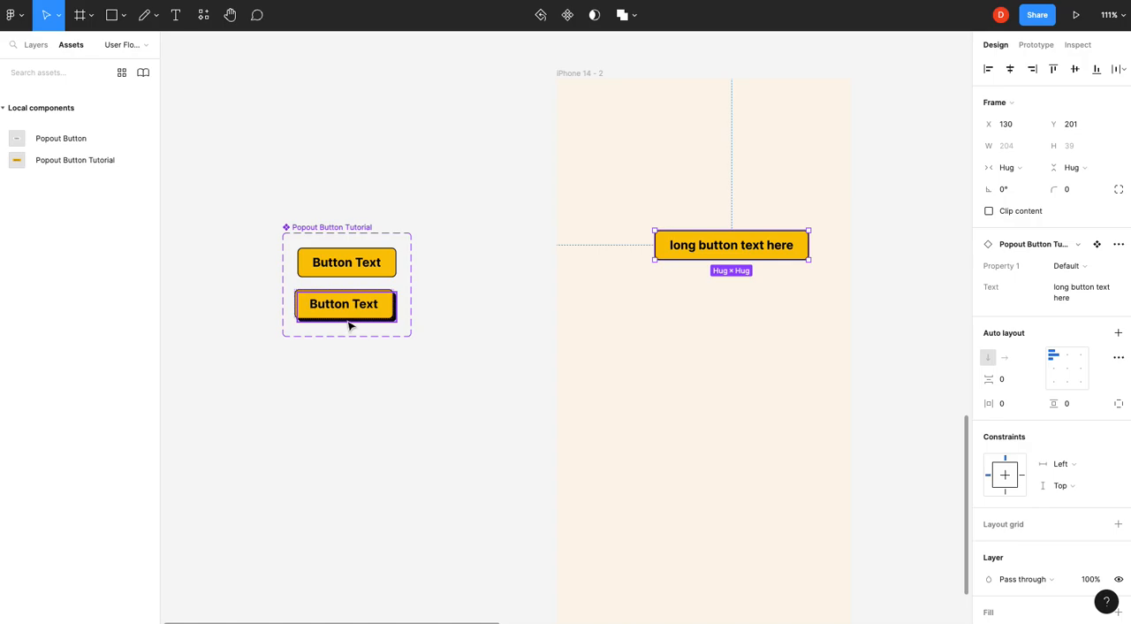
pyautogui.moveTo(393, 327)
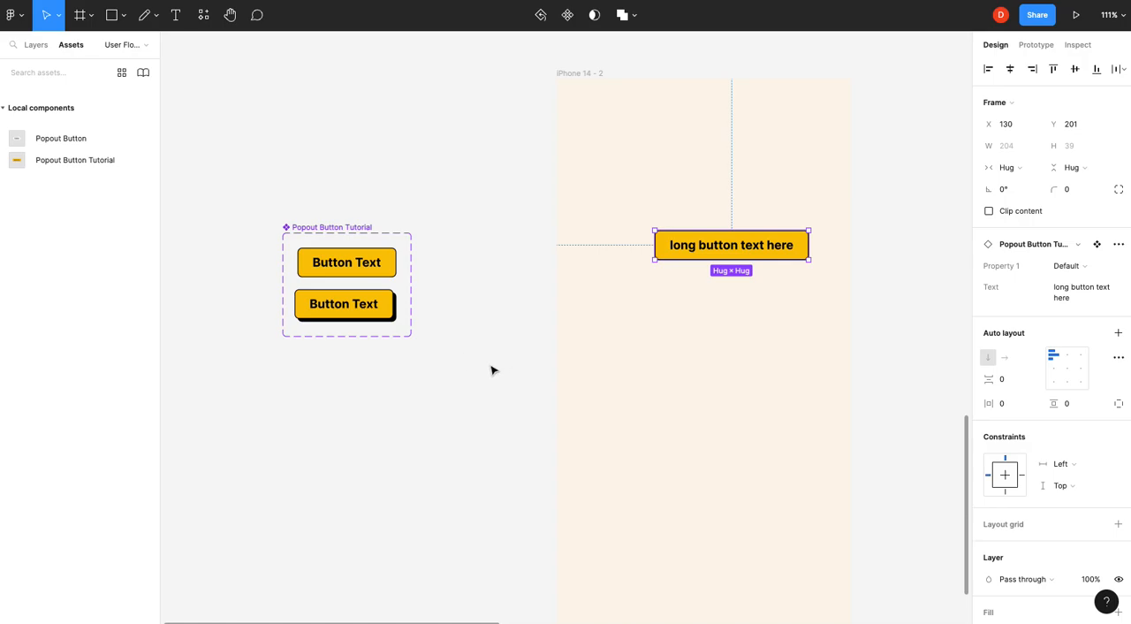
pyautogui.moveTo(491, 371)
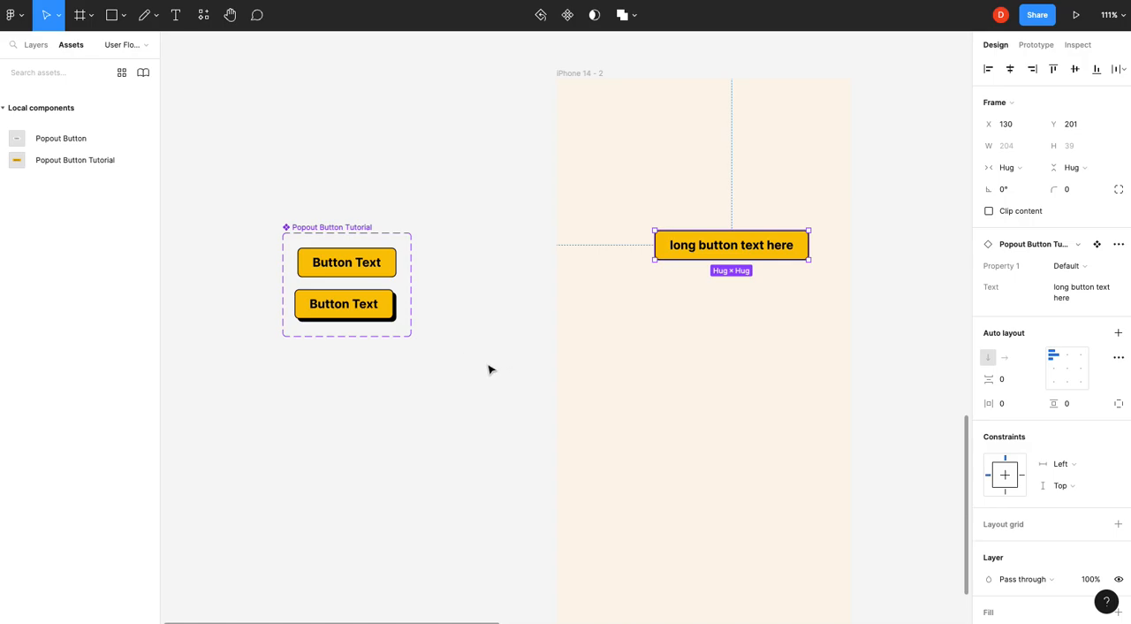